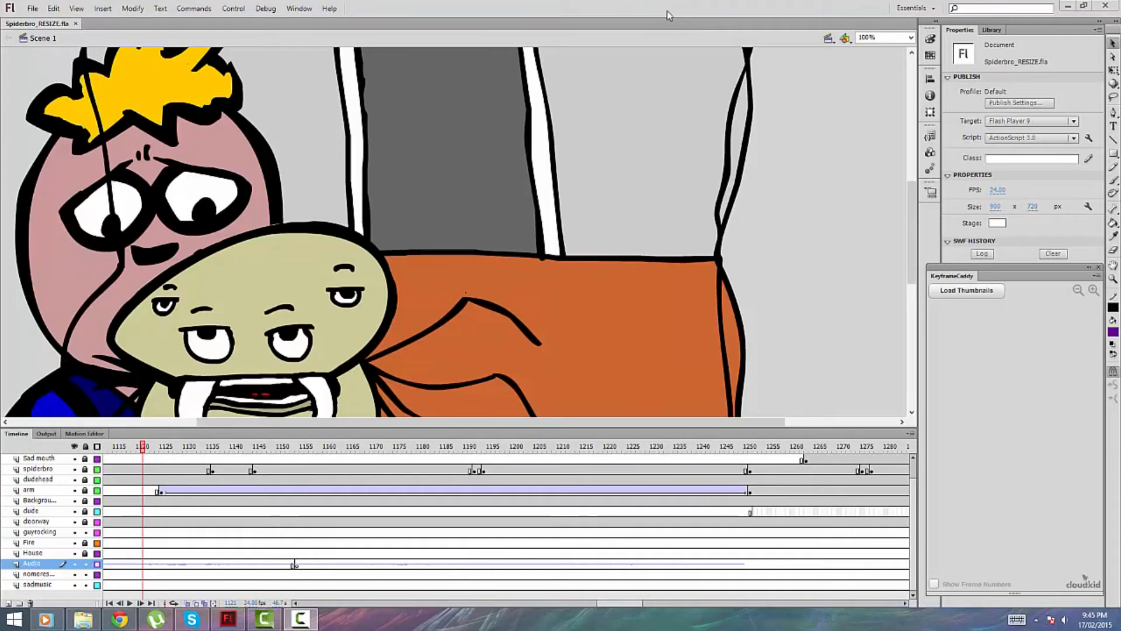
pyautogui.moveTo(617, 93)
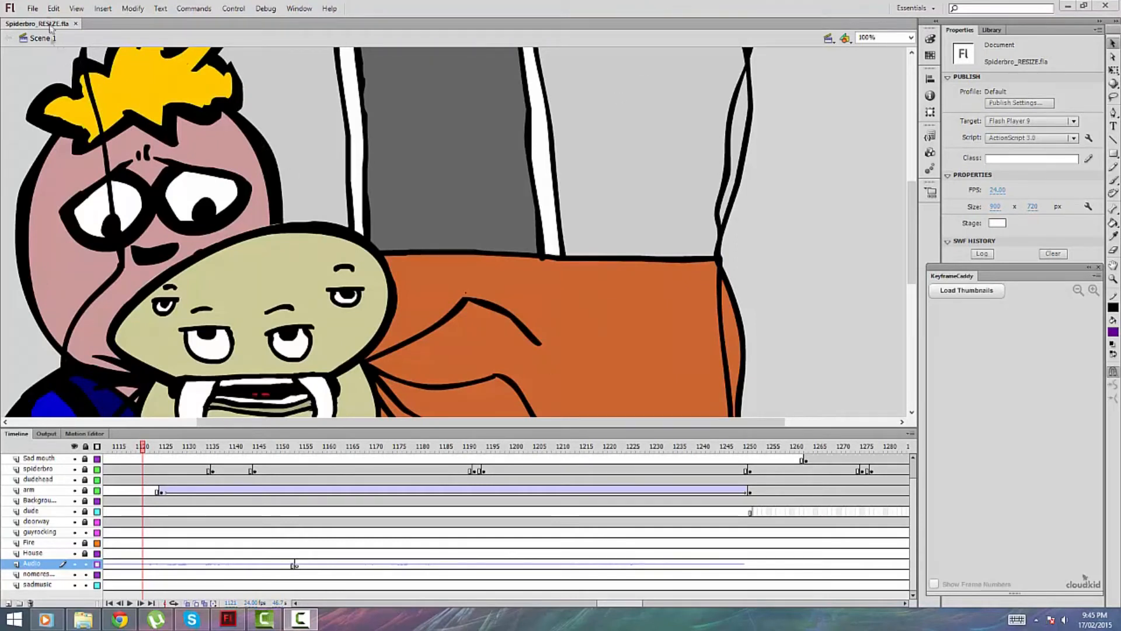
# Open the File menu for the Spiderbro_RESIZE document to reach Publish Settings
pyautogui.click(32, 8)
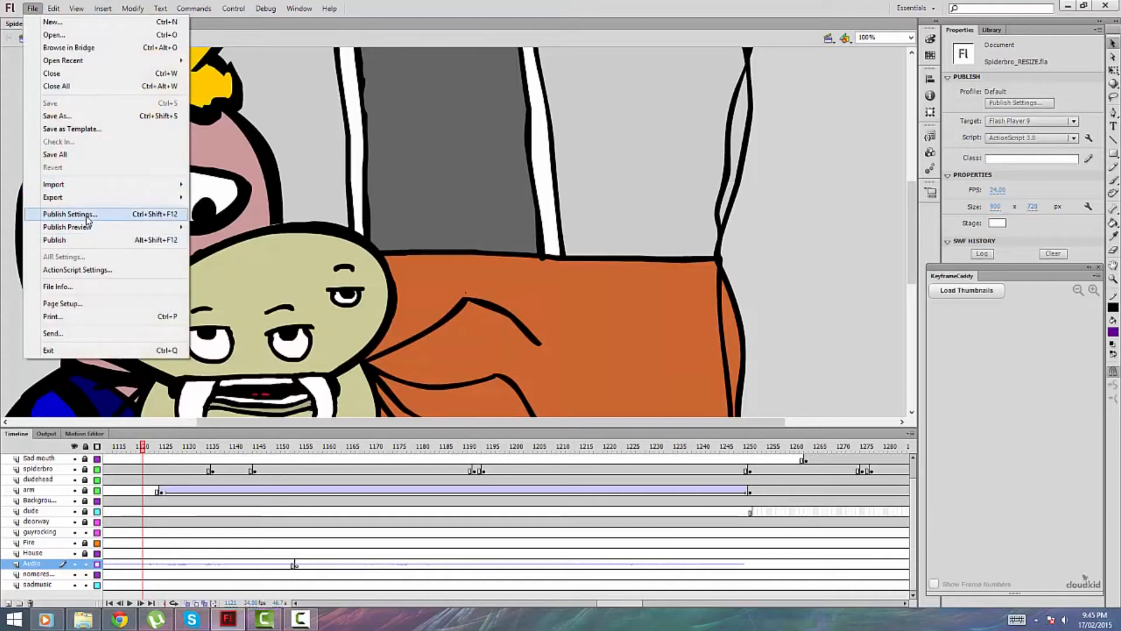
# Verify streamed audio uses ADPCM, 22 kHz, 4 bit, mono, then close Publish Settings
pyautogui.click(69, 214)
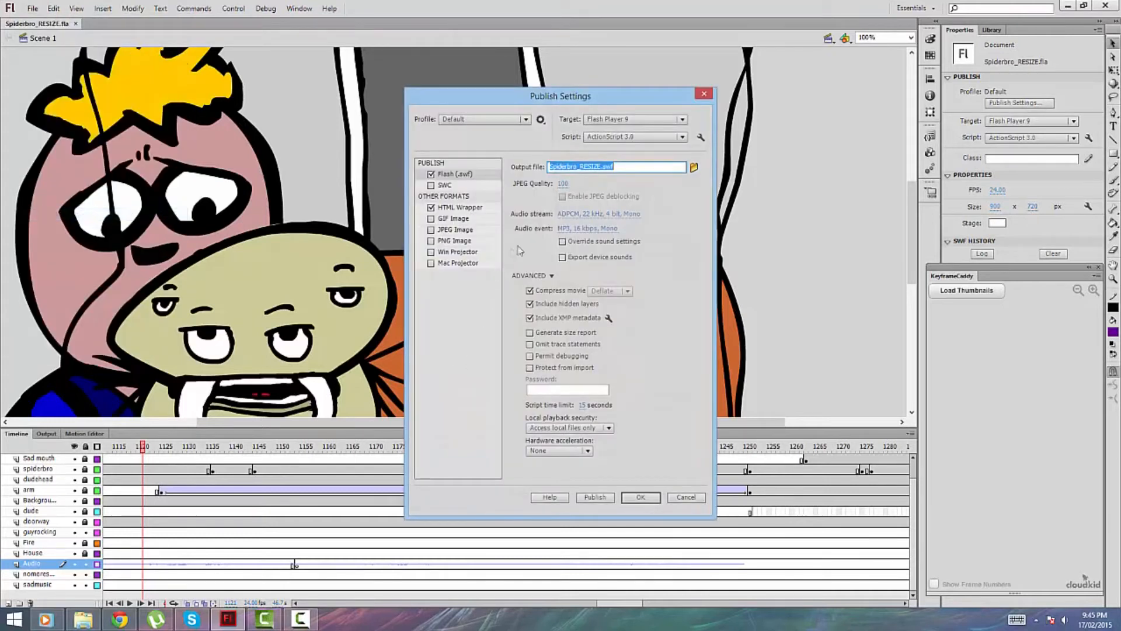
pyautogui.click(597, 213)
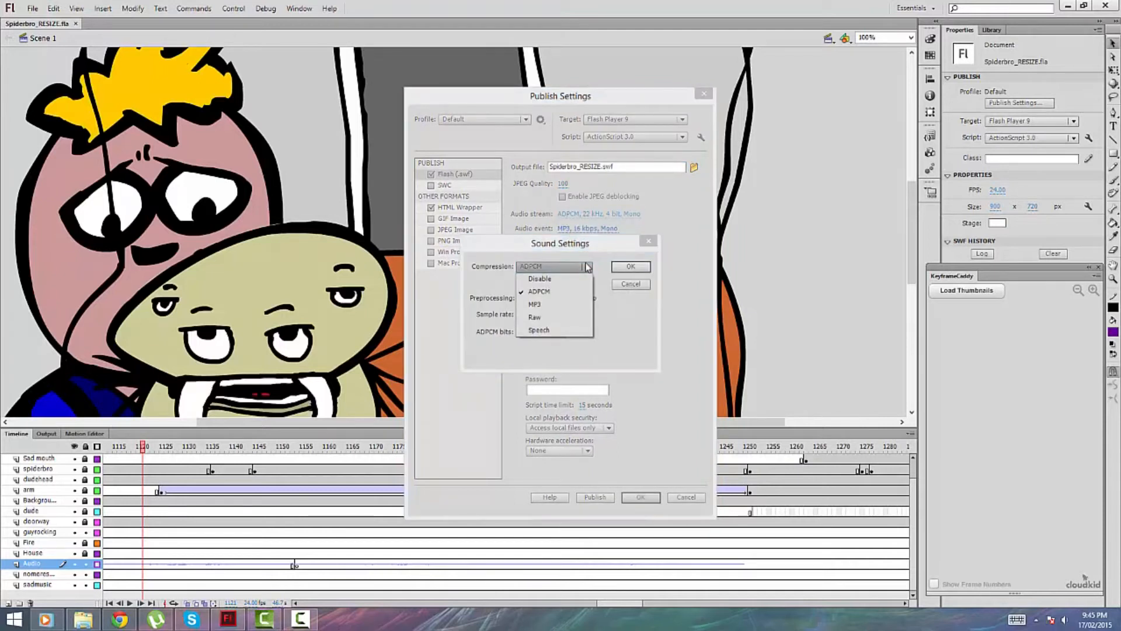
pyautogui.moveTo(538, 293)
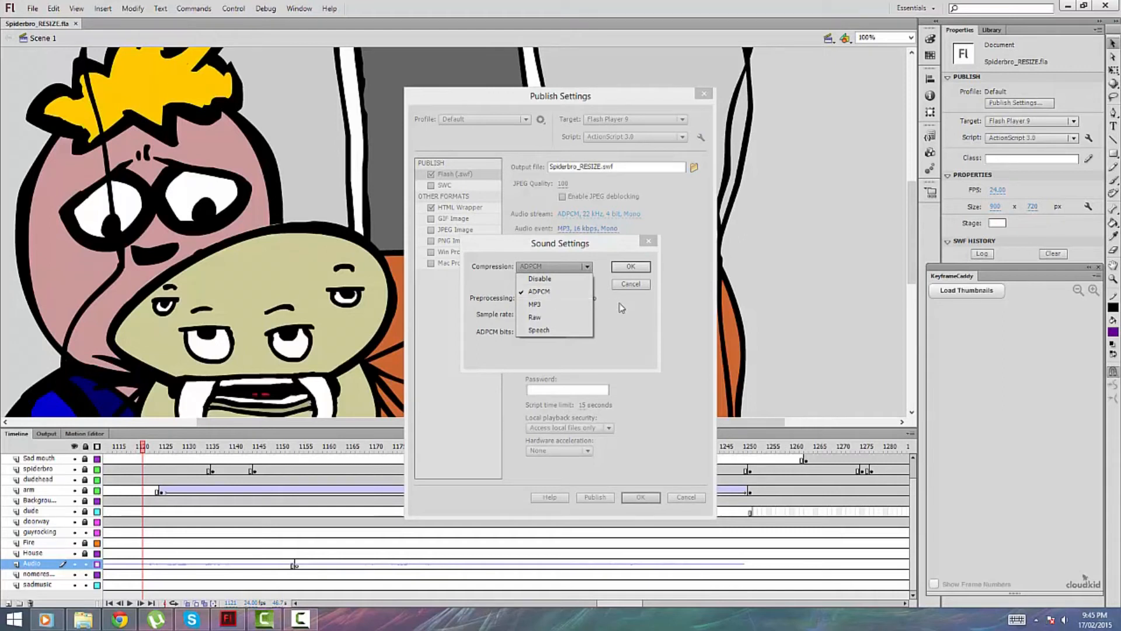
pyautogui.click(538, 291)
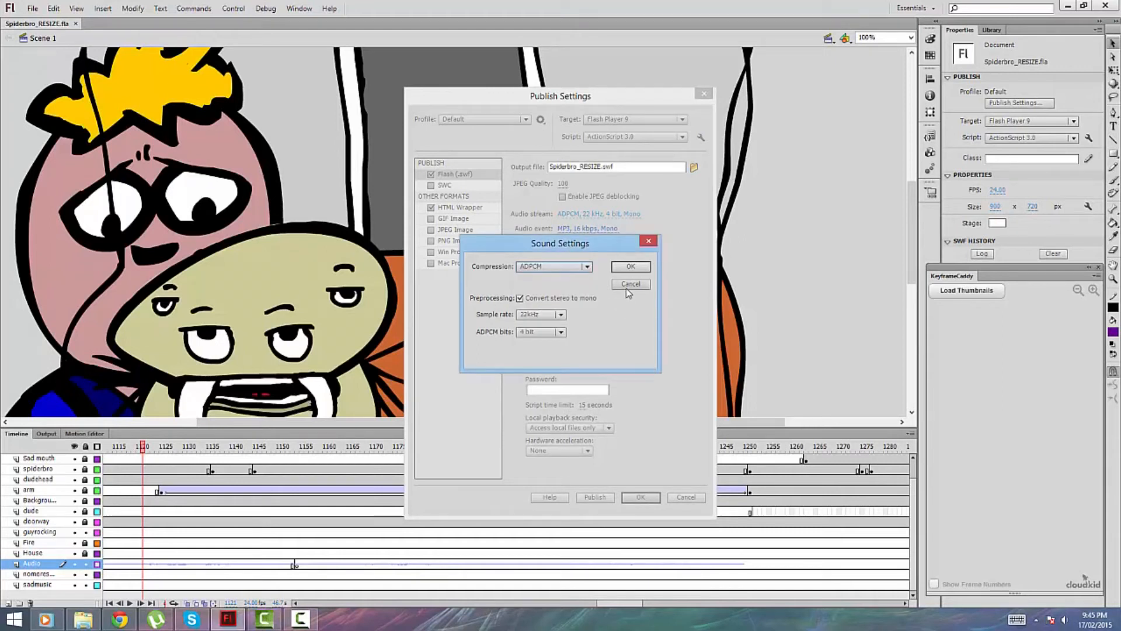
pyautogui.click(630, 266)
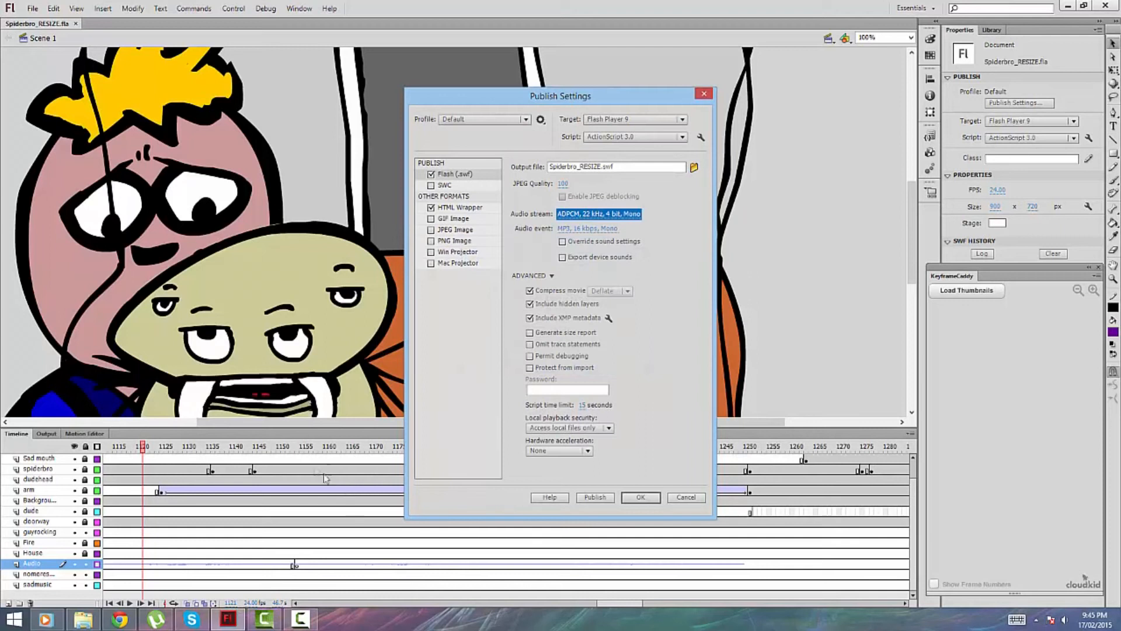
pyautogui.moveTo(679, 272)
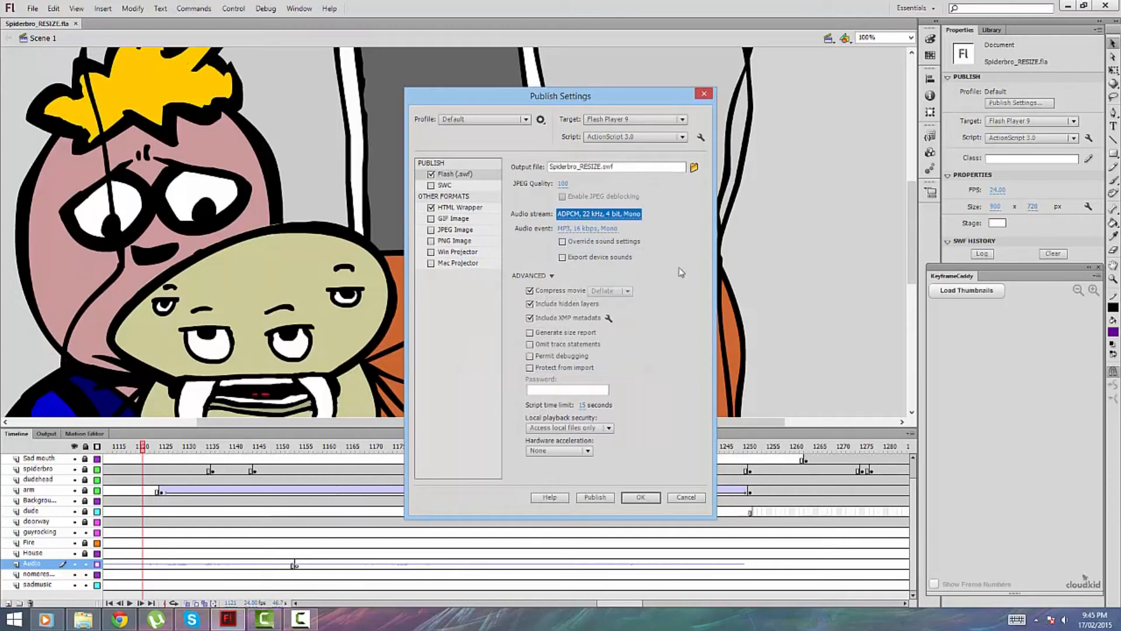
pyautogui.moveTo(676, 277)
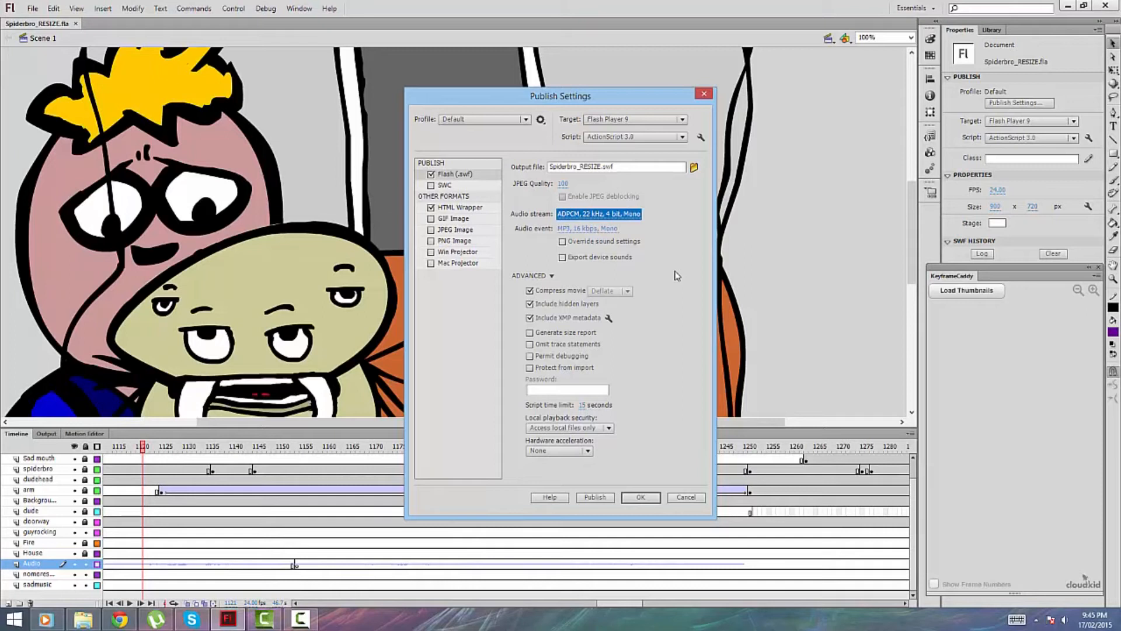
pyautogui.moveTo(703, 94)
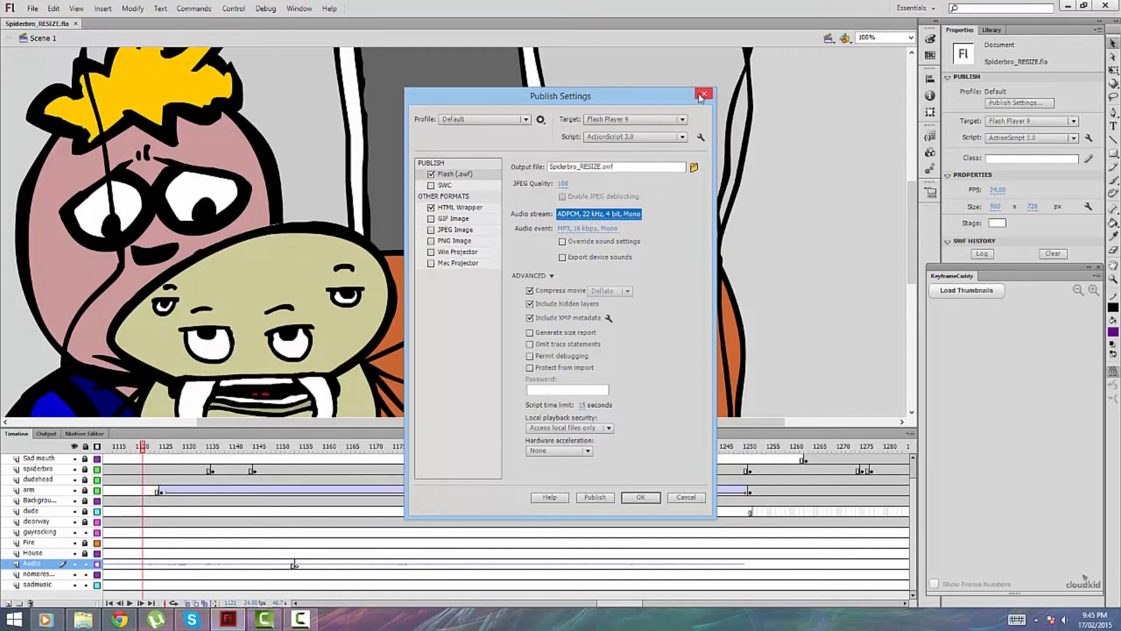
pyautogui.click(703, 93)
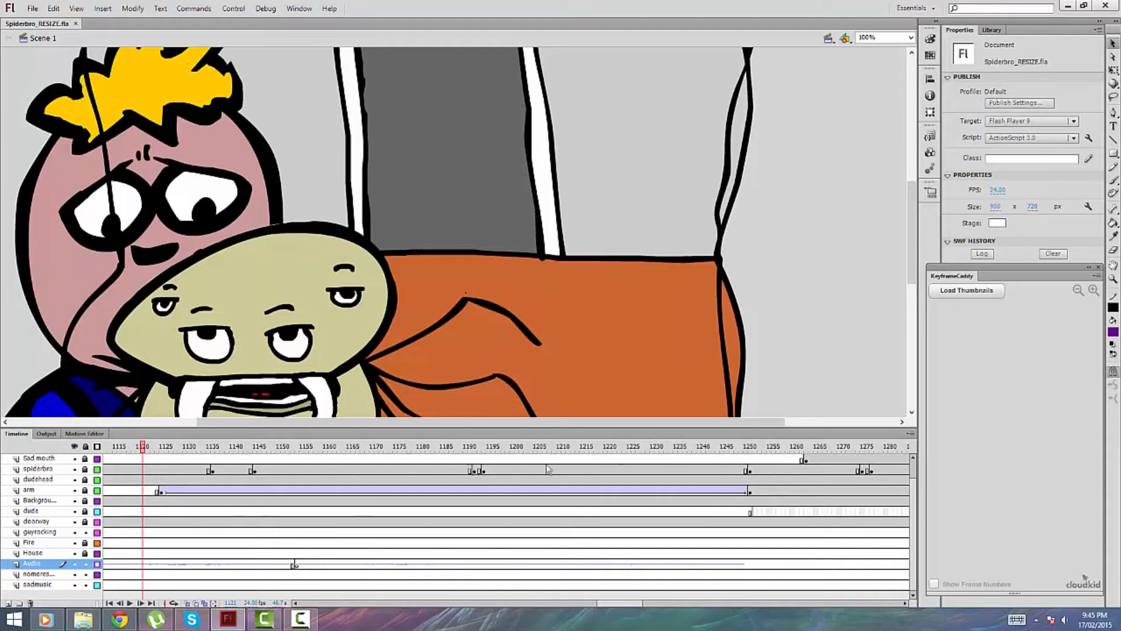
pyautogui.moveTo(807, 456)
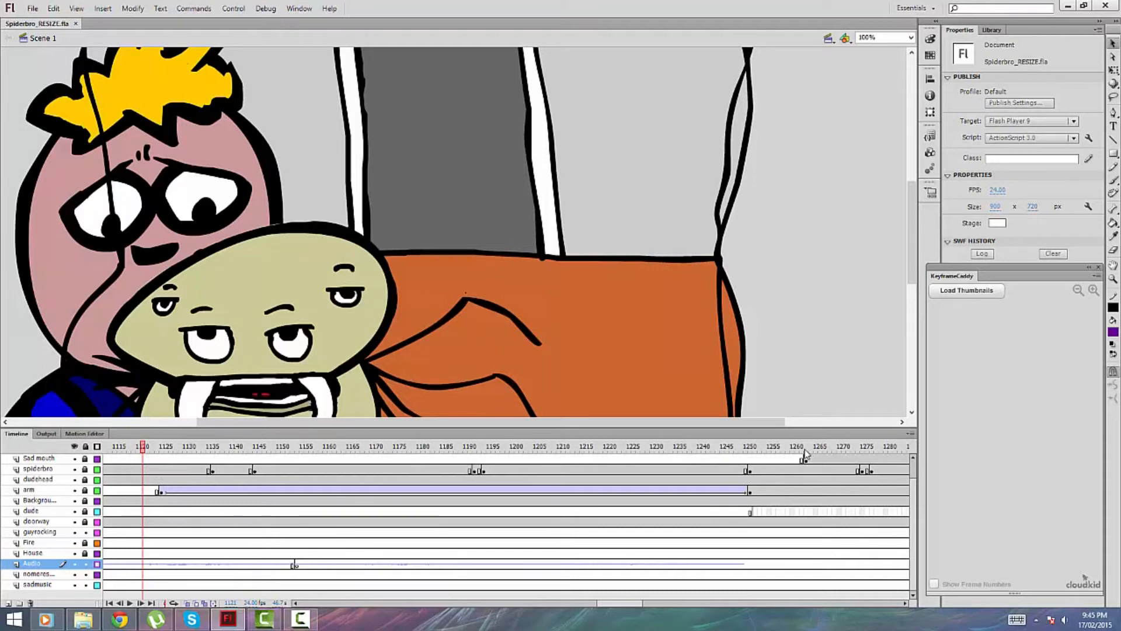
# Move the playhead to about frame 1260, where the arm raises the SKETCHY sneaker
pyautogui.click(797, 446)
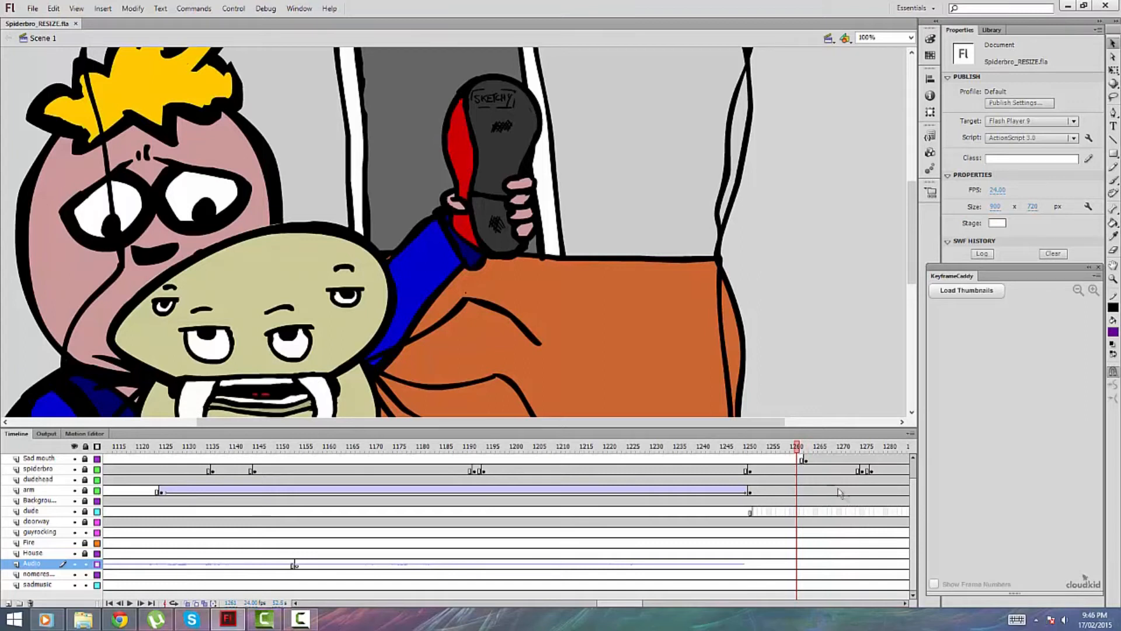
pyautogui.moveTo(218, 507)
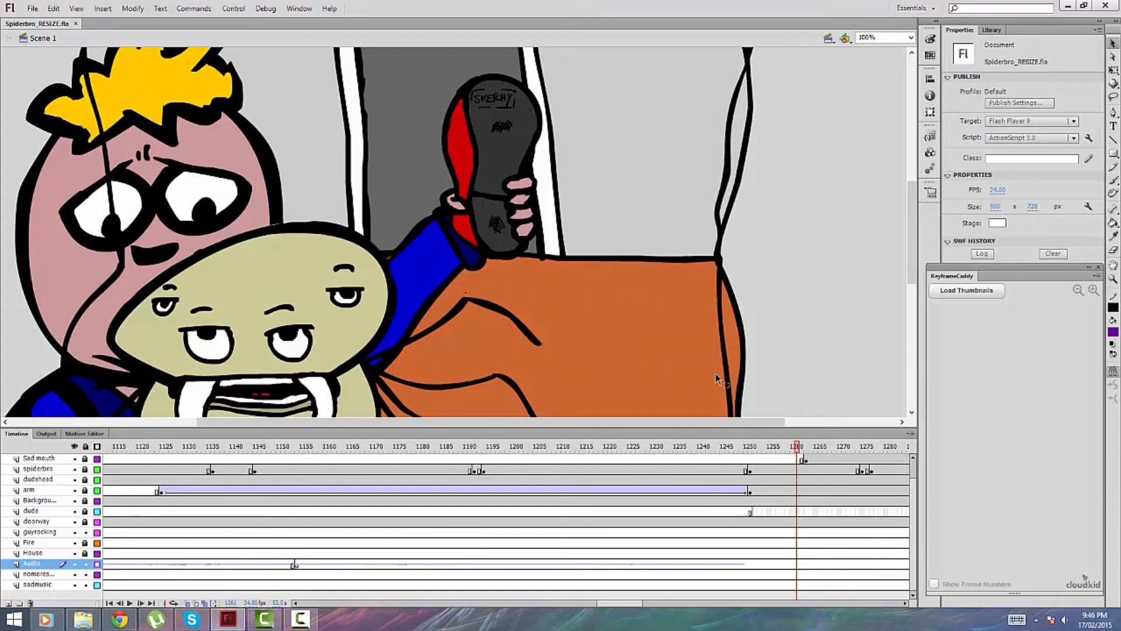
pyautogui.moveTo(845, 234)
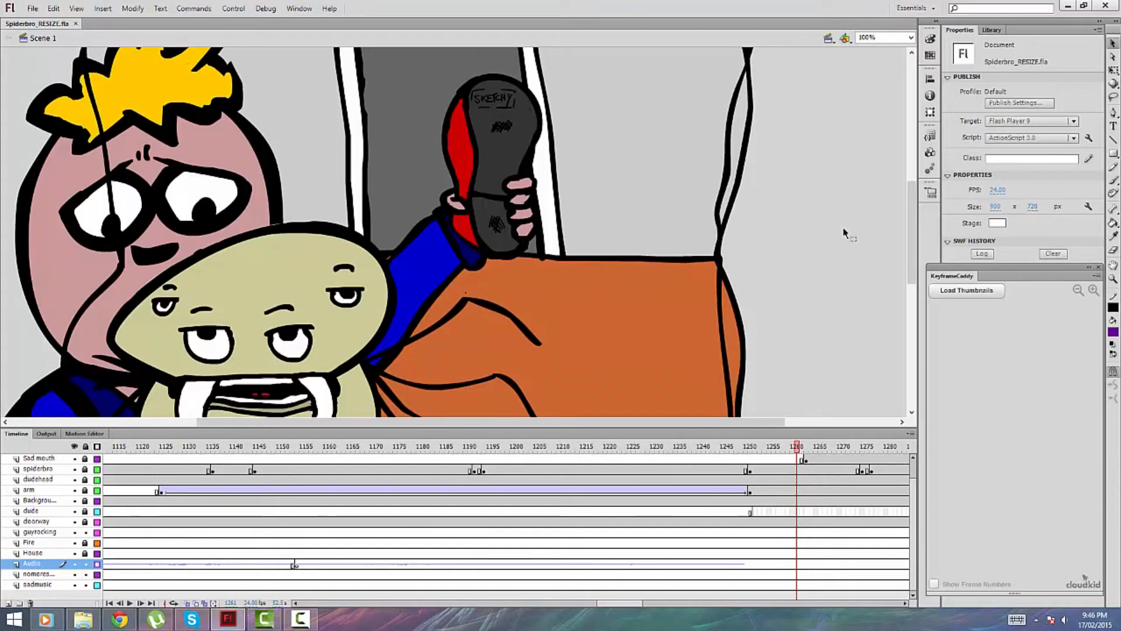
pyautogui.moveTo(811, 172)
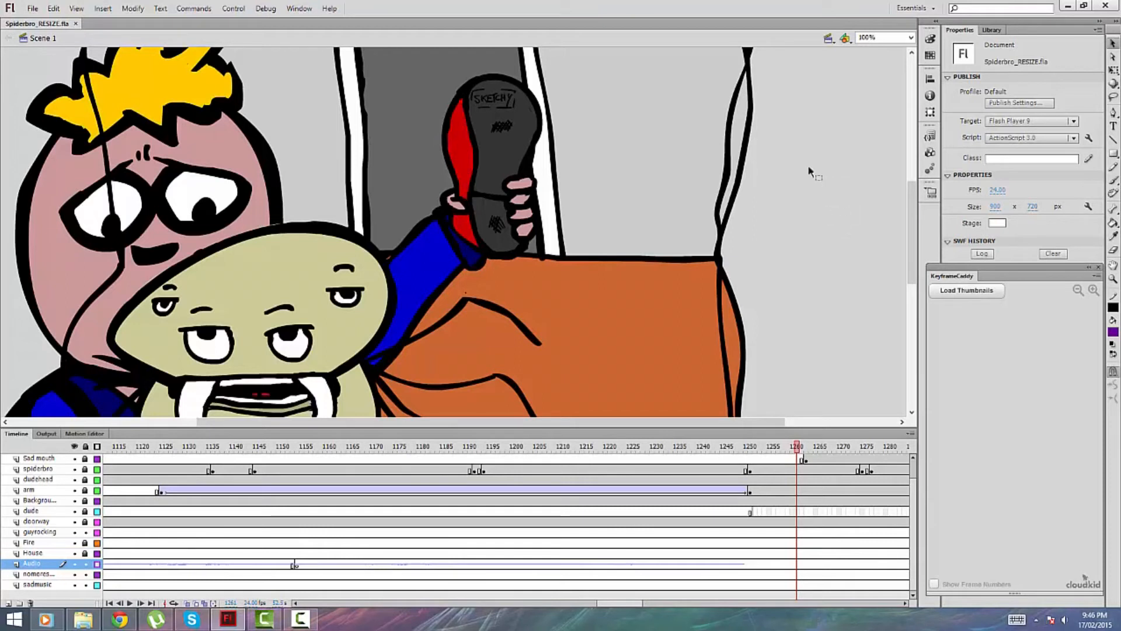
pyautogui.moveTo(866, 187)
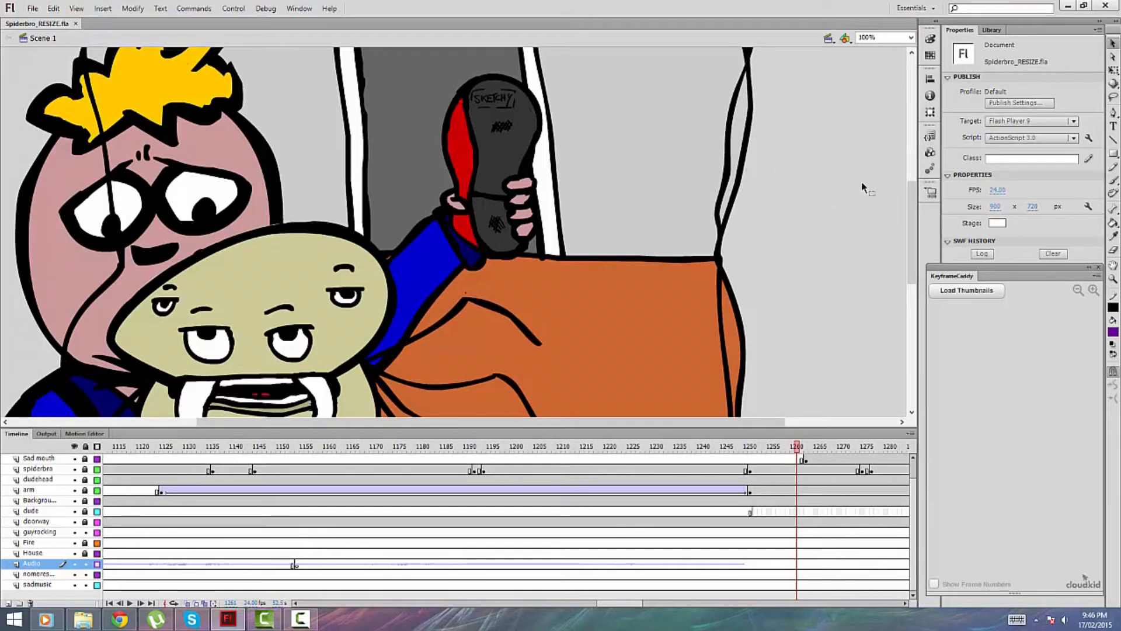
pyautogui.moveTo(870, 230)
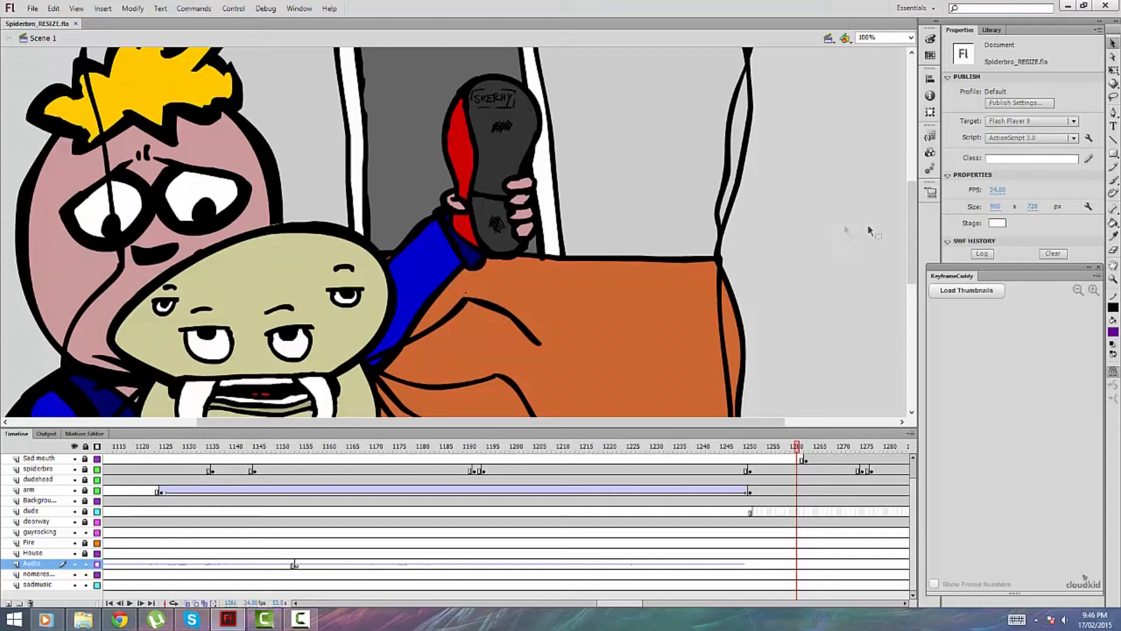
pyautogui.moveTo(973, 47)
pyautogui.write('23.98')
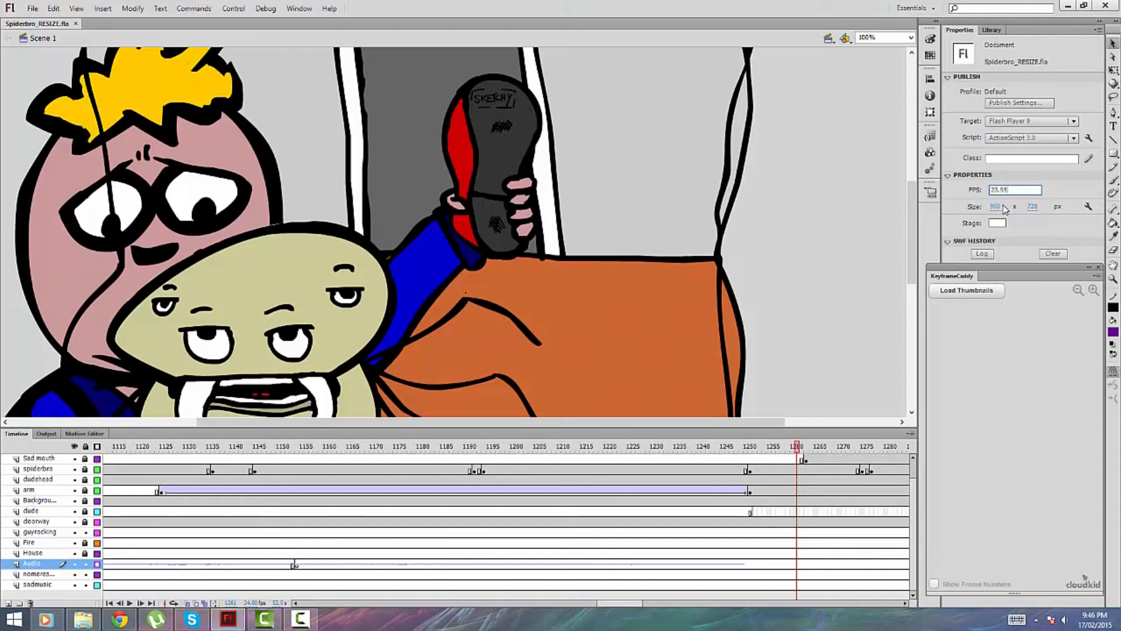
# Replace the 24 fps document frame rate with 23.95 in the Properties panel
pyautogui.tripleClick(1015, 190)
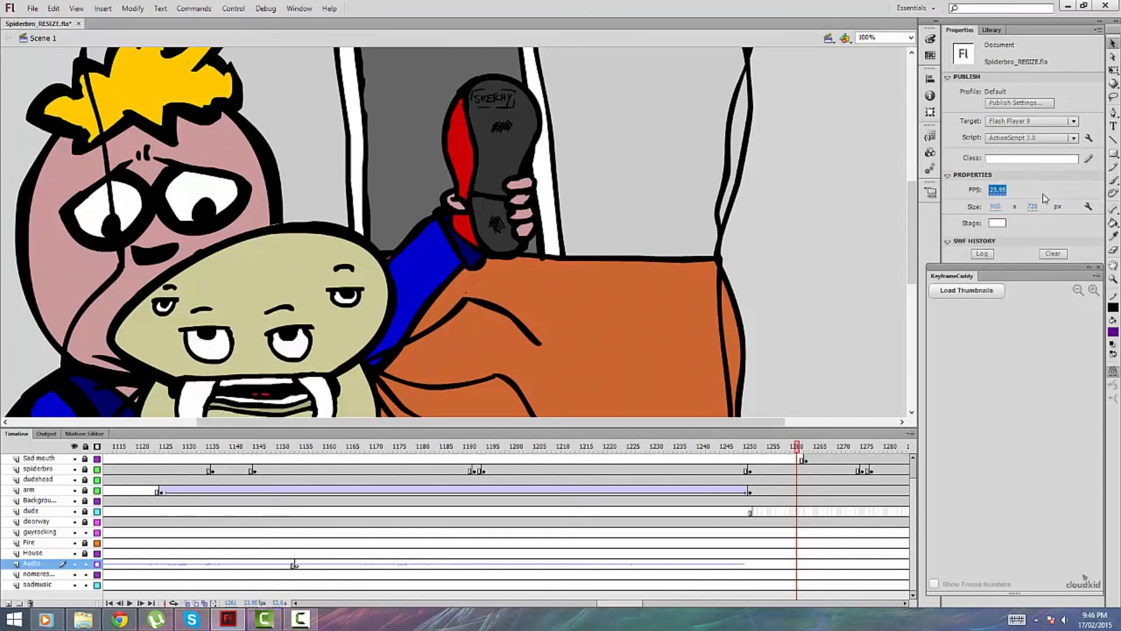
pyautogui.click(32, 7)
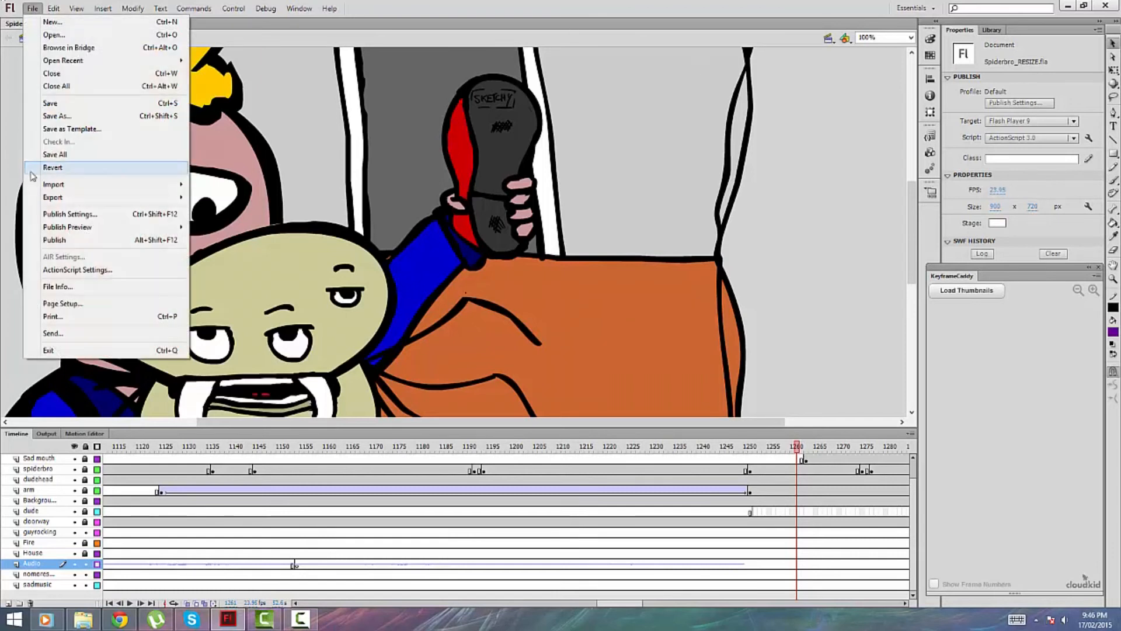
# Set the Audio stream compression to ADPCM, 22 kHz, 4 bit, mono in Publish Settings
pyautogui.click(70, 213)
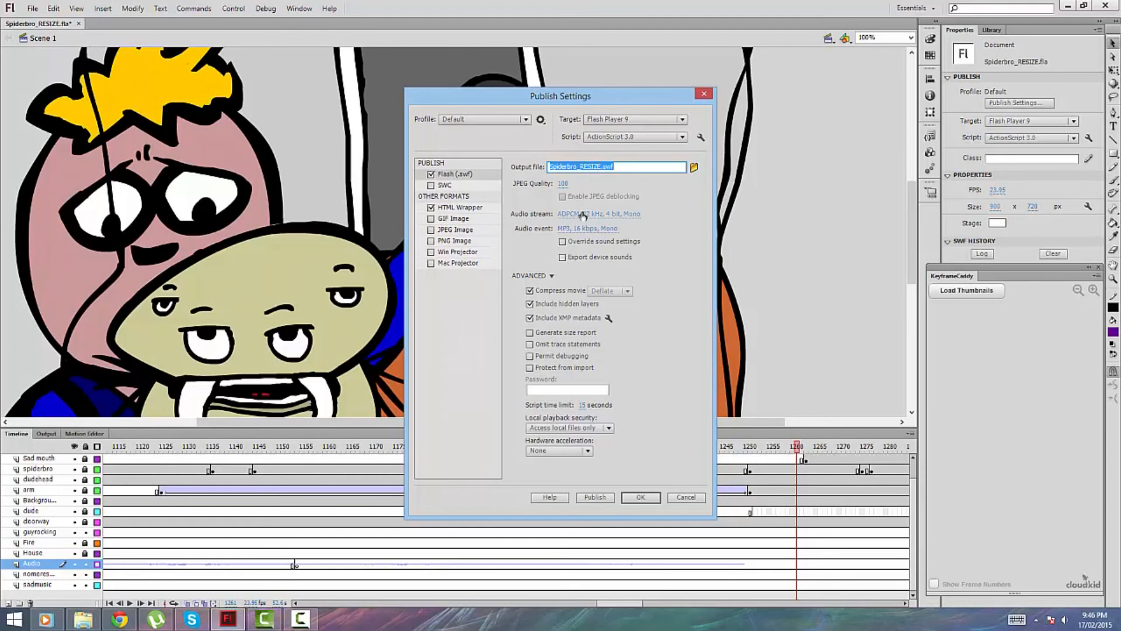
pyautogui.click(597, 213)
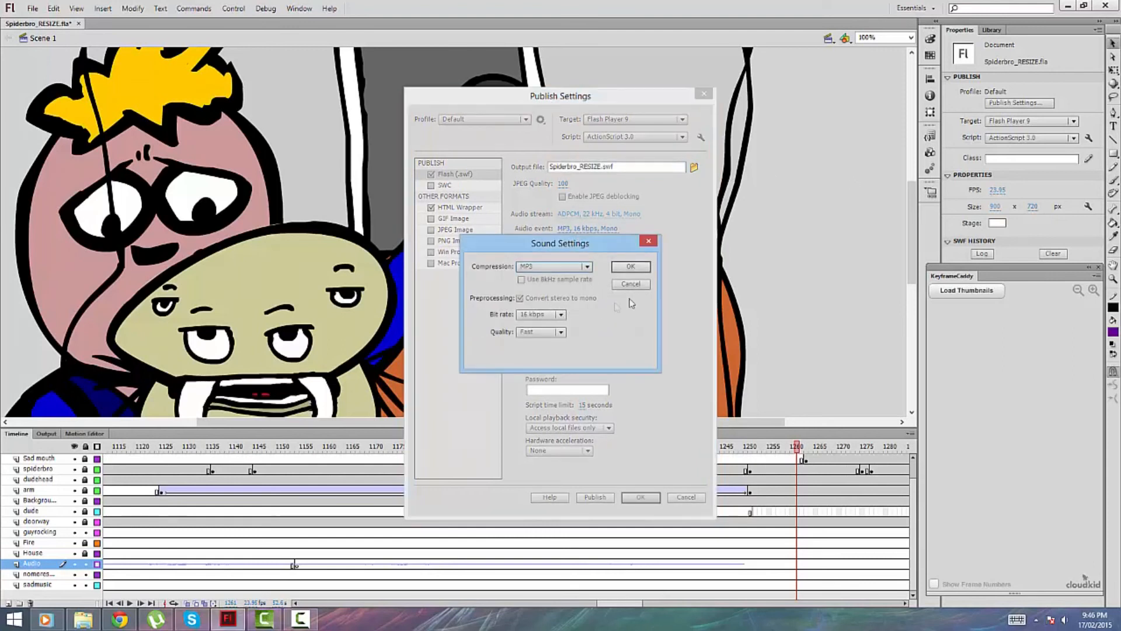
pyautogui.click(630, 266)
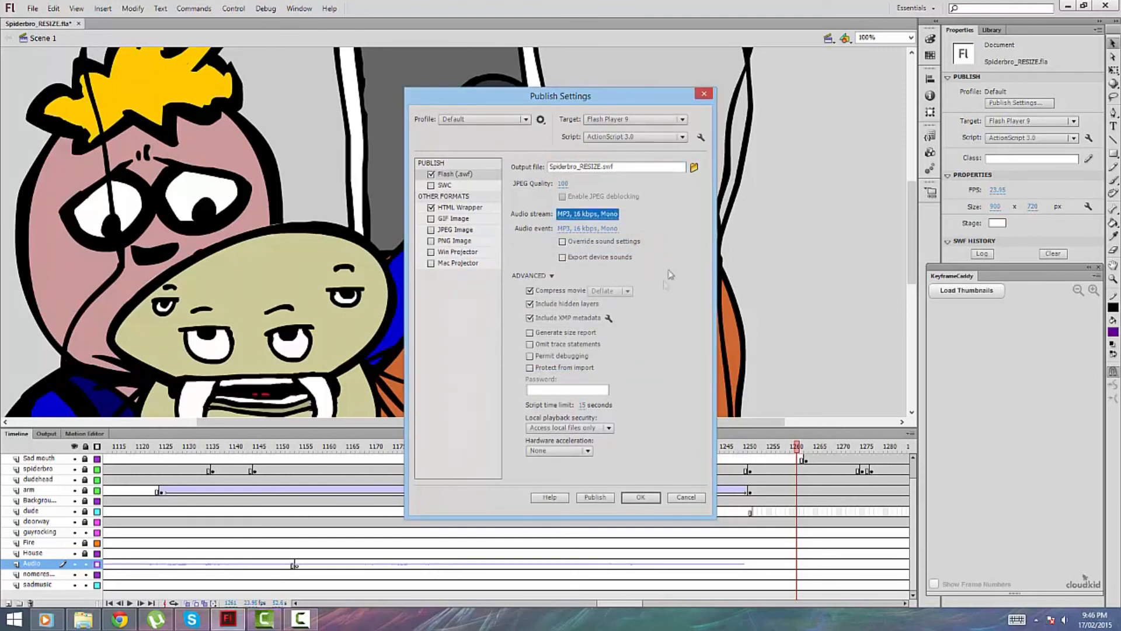
pyautogui.moveTo(779, 235)
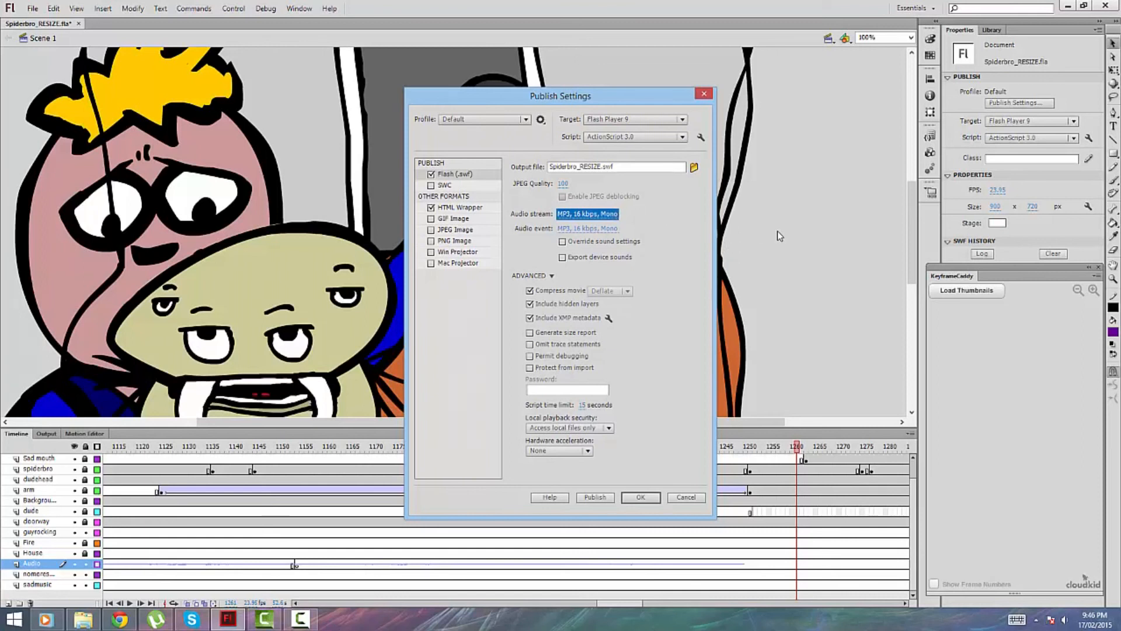
pyautogui.click(587, 214)
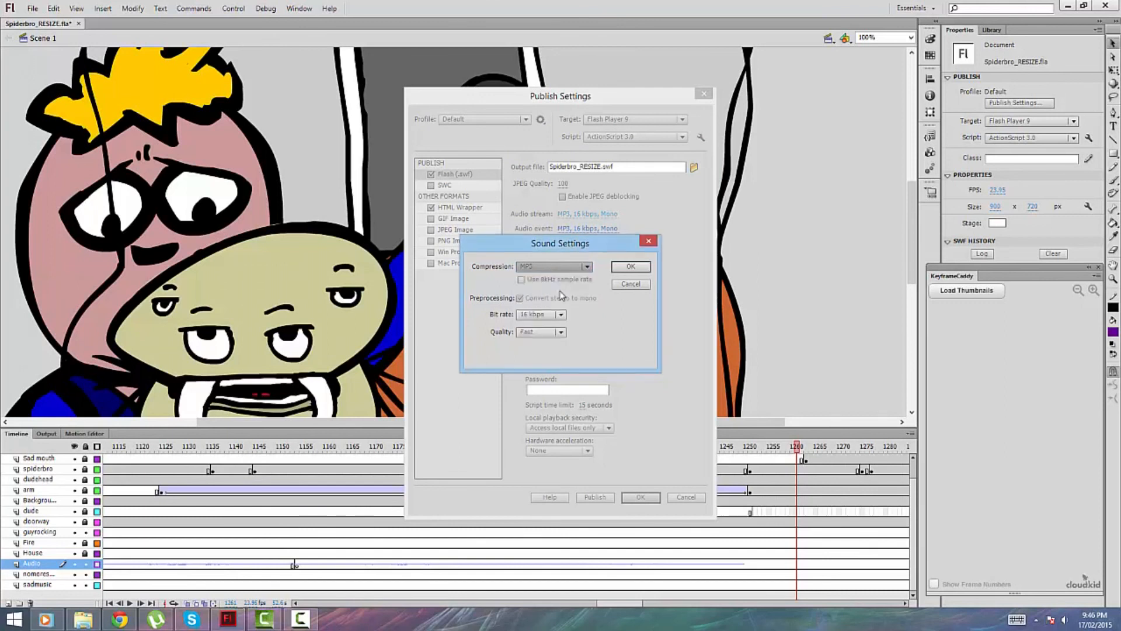
pyautogui.click(630, 266)
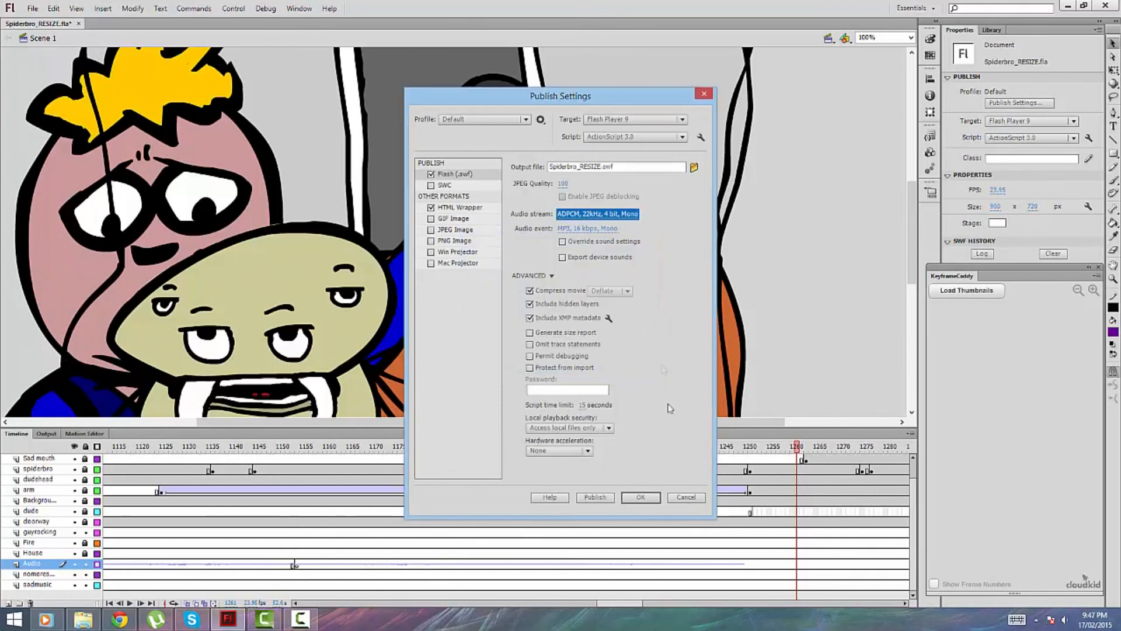